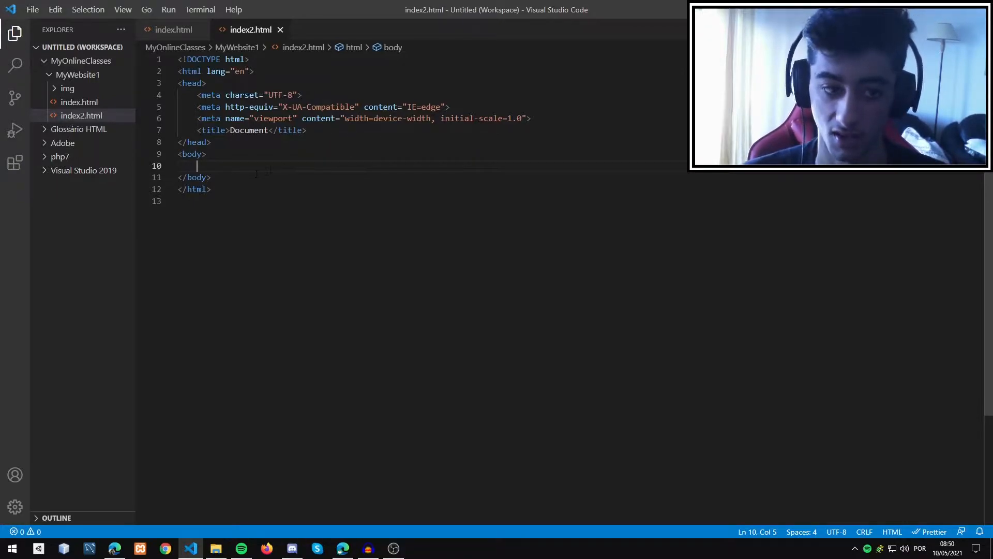
pyautogui.moveTo(14, 164)
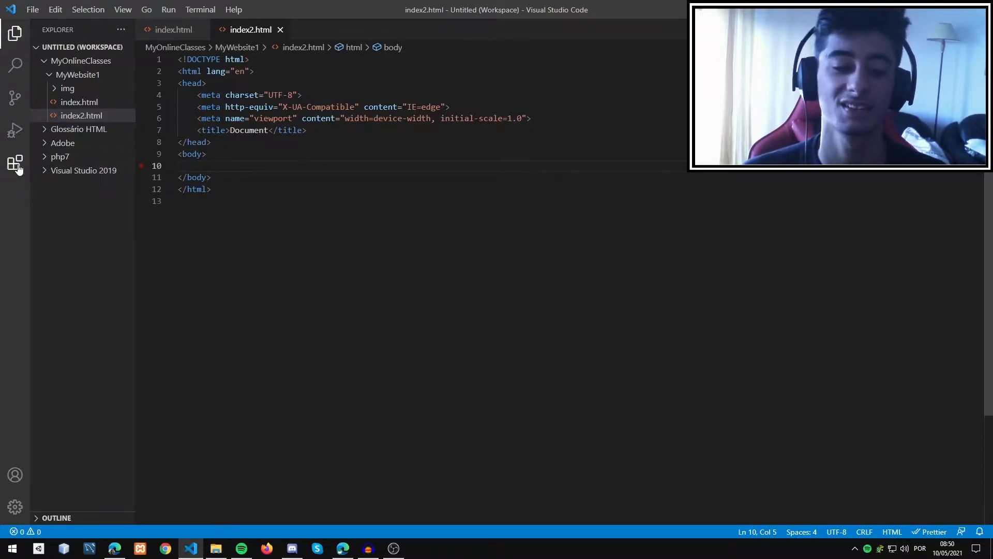
# - Search the Extensions marketplace for 'live server' to locate Live Server by Ritwick Dey
pyautogui.click(16, 163)
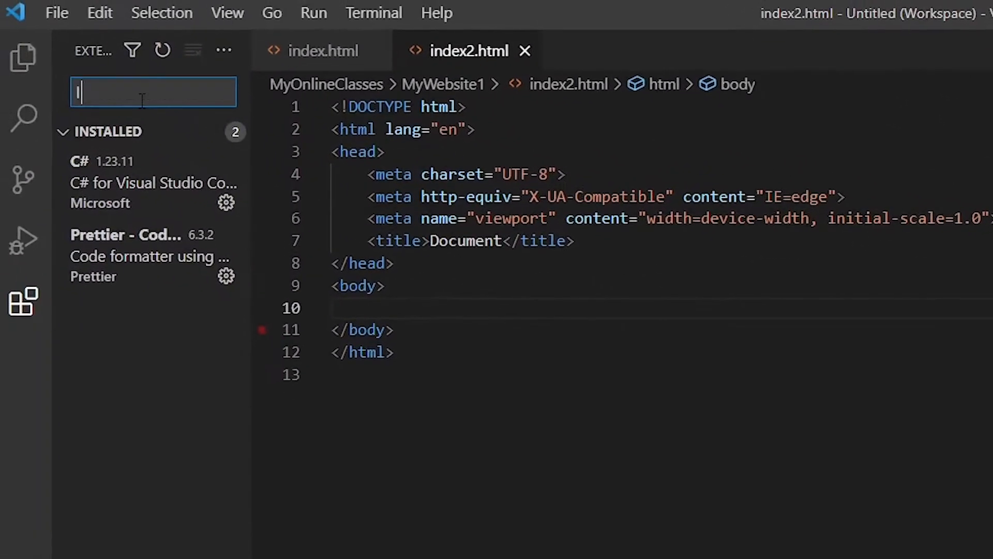
pyautogui.write('live serve')
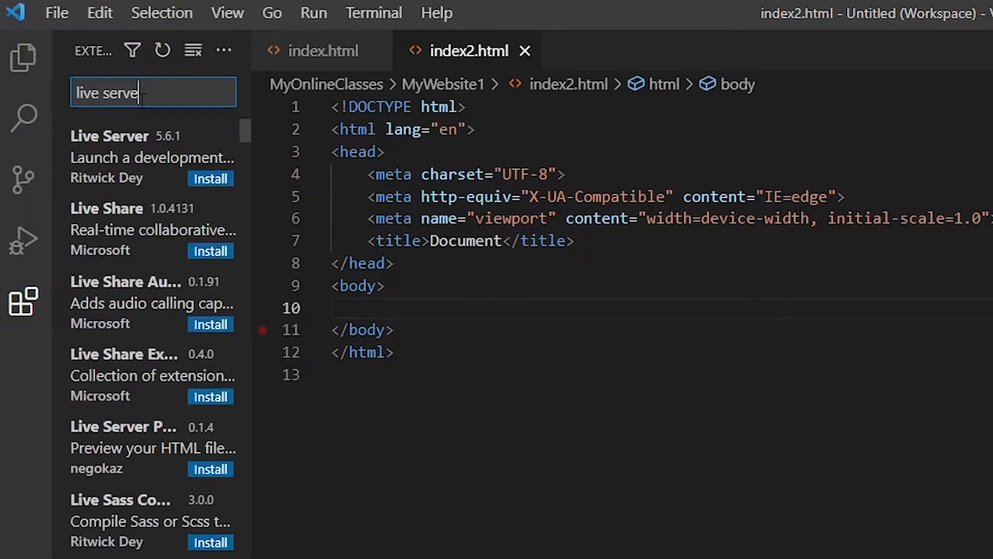
pyautogui.write('r')
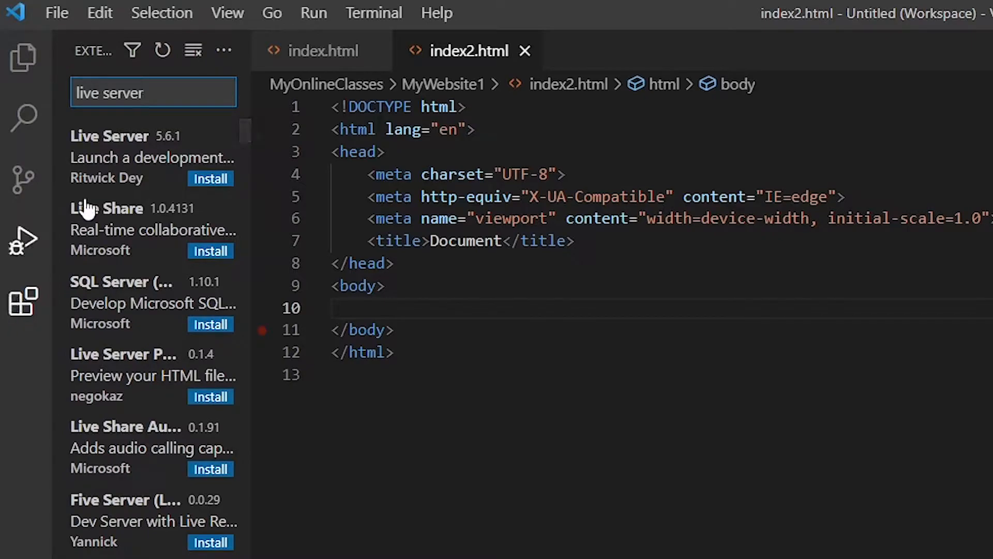
pyautogui.moveTo(137, 152)
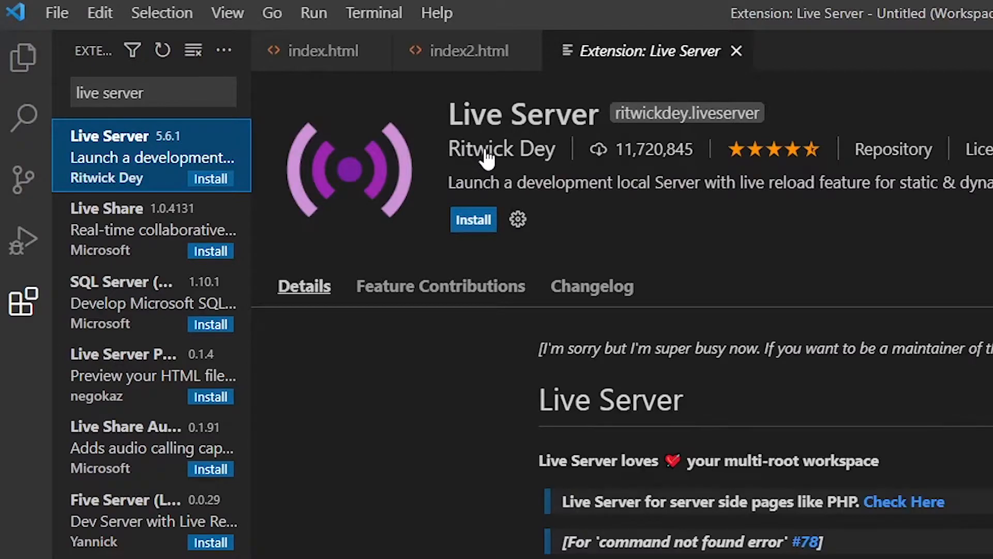
# - Install the Live Server extension
pyautogui.click(473, 219)
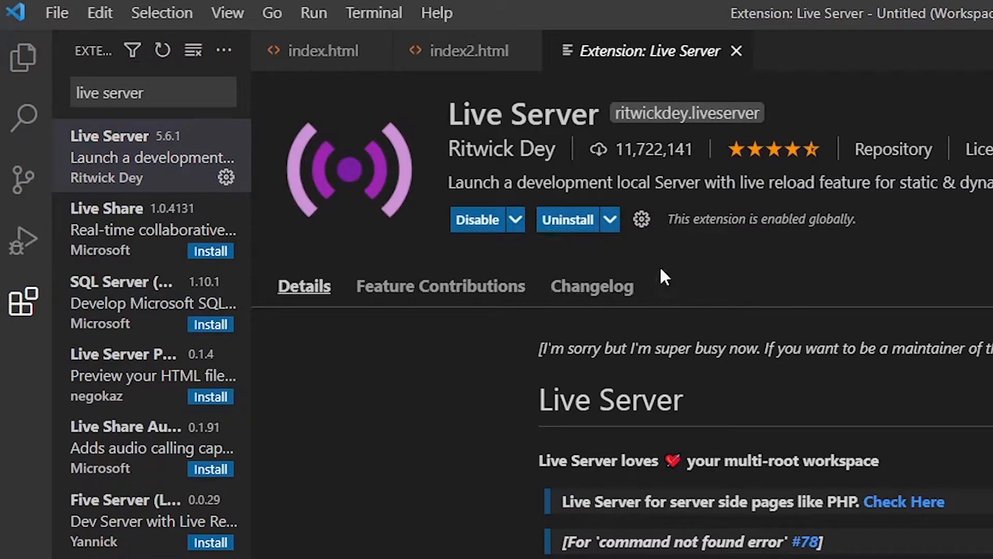
pyautogui.moveTo(660, 259)
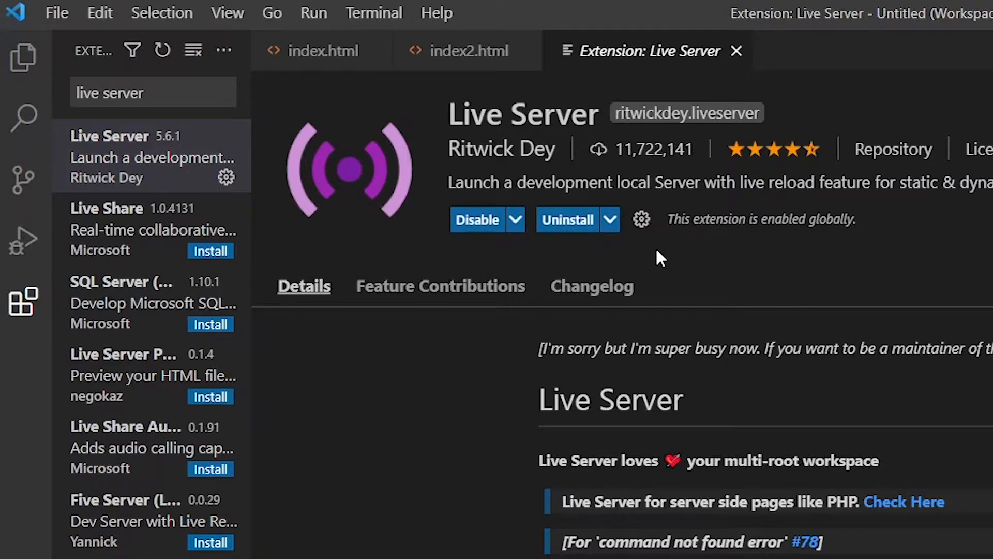
pyautogui.moveTo(735, 51)
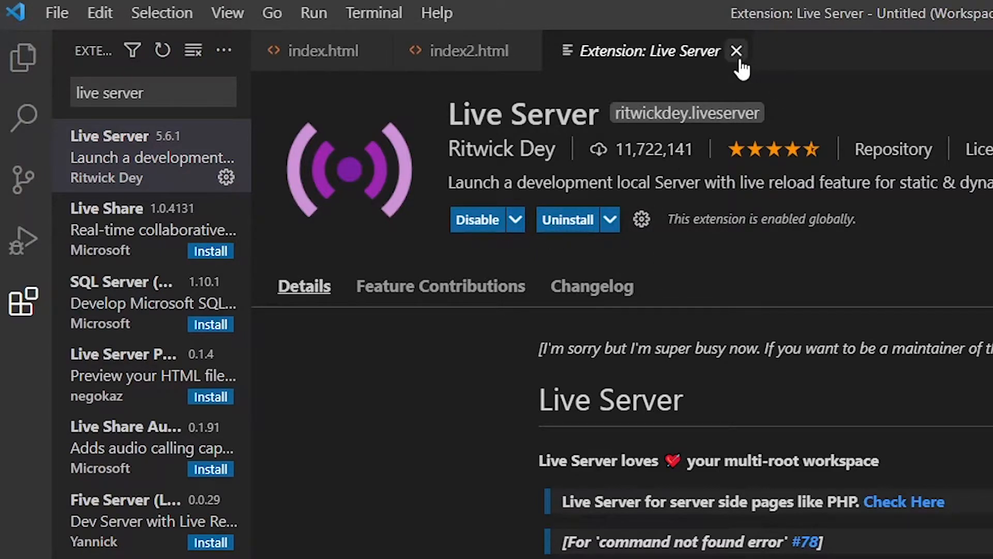
# - Close the Live Server details page and return to the index2.html editor
pyautogui.click(736, 51)
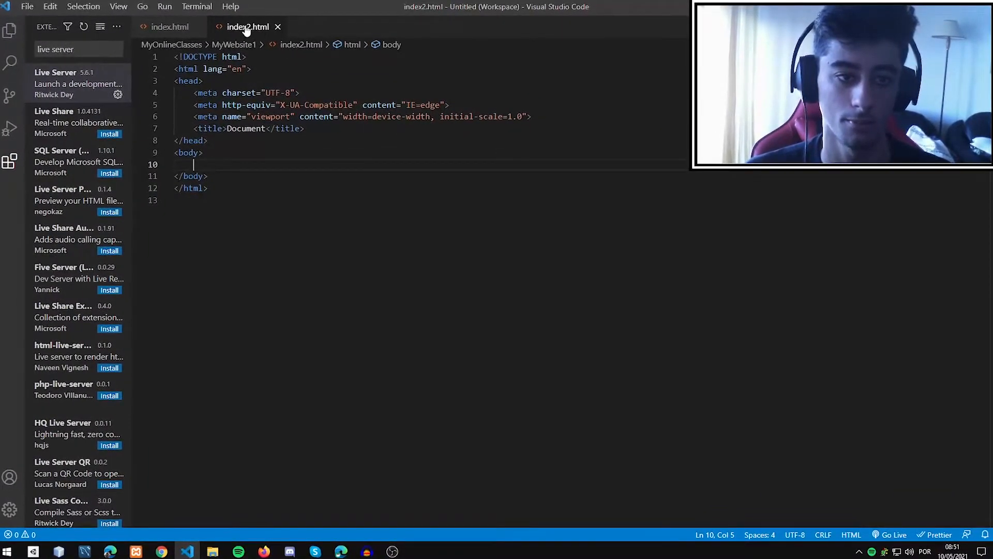
pyautogui.click(894, 534)
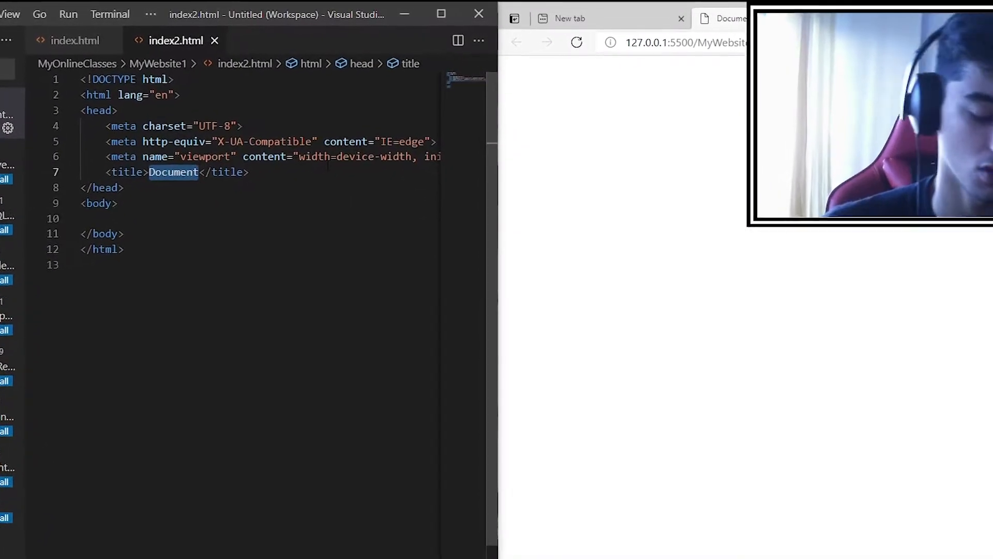
# - Replace the page title 'Document' with 'Here' in index2.html
pyautogui.write('H')
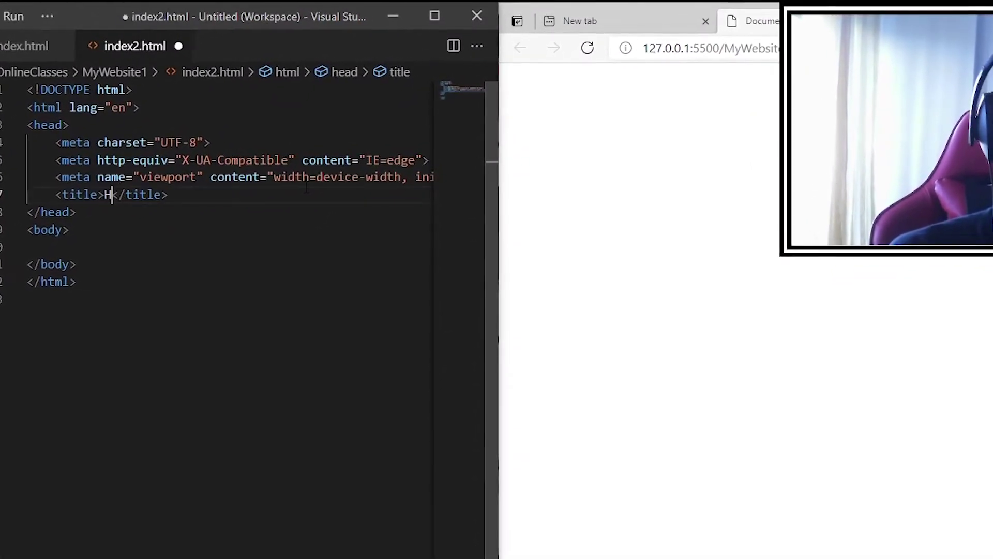
pyautogui.write('ere')
pyautogui.click(217, 248)
pyautogui.write('<p></p>')
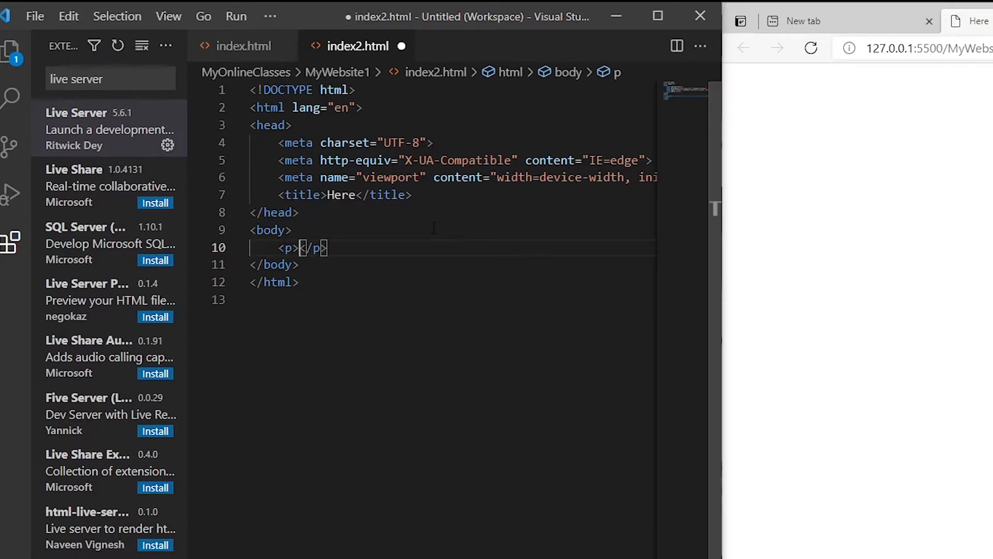
# - Add a 'Hello' paragraph and an <h1>Hello</h1> heading, saved and rendered live in the browser
pyautogui.write('Hello')
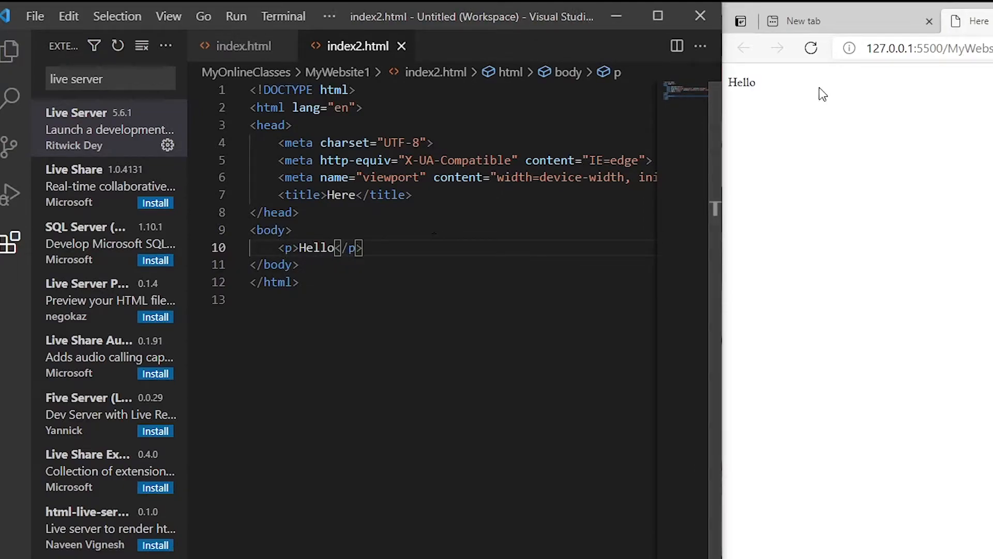
pyautogui.click(34, 15)
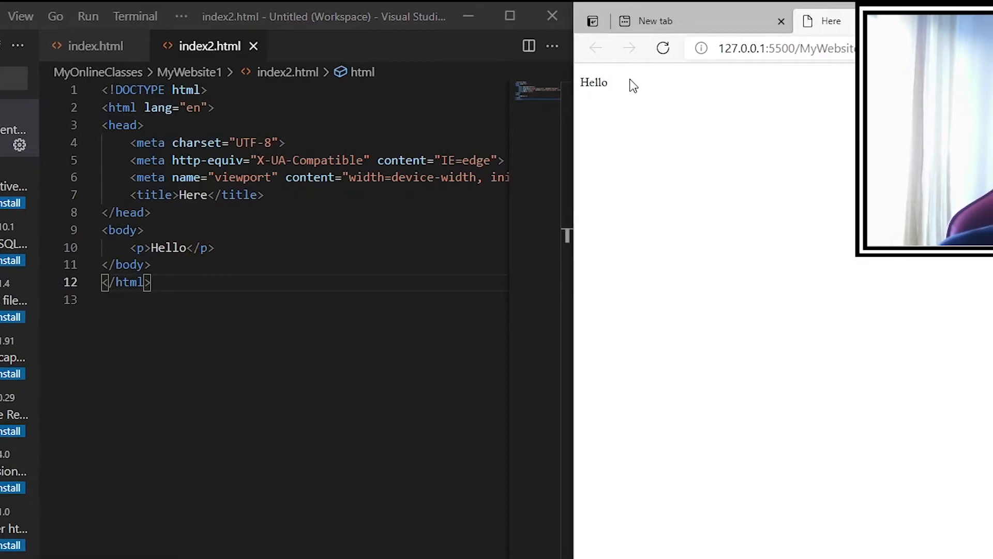
pyautogui.click(186, 247)
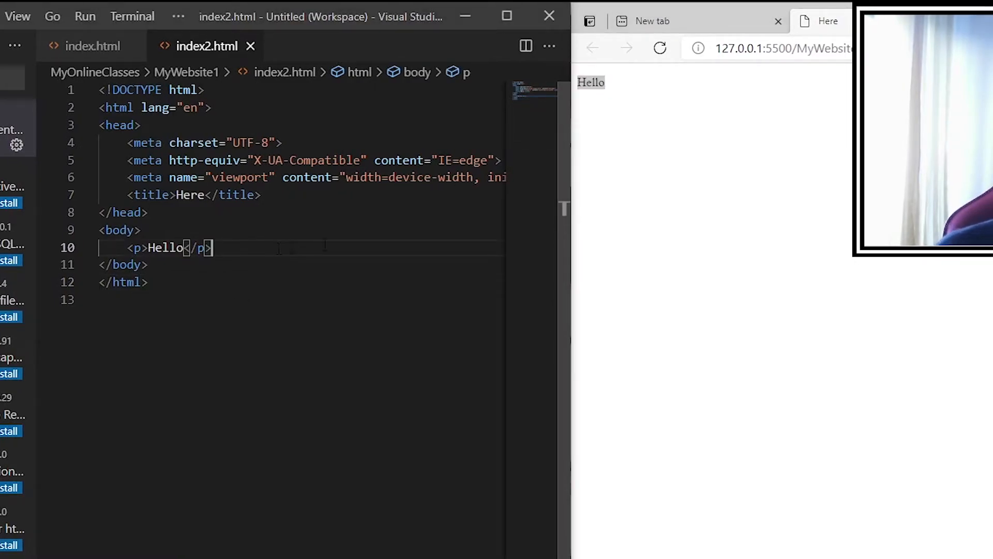
pyautogui.write('<h1></h1>')
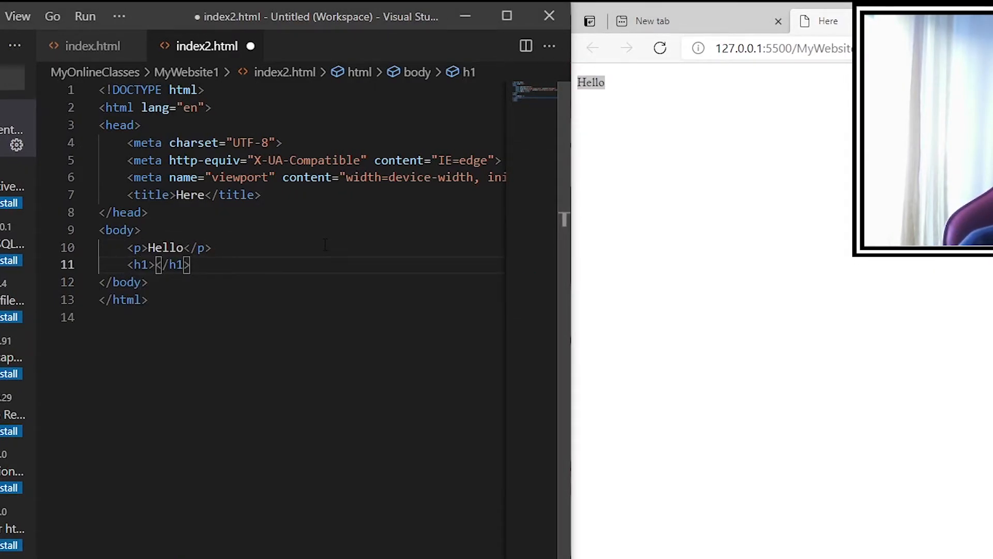
pyautogui.write('Hello')
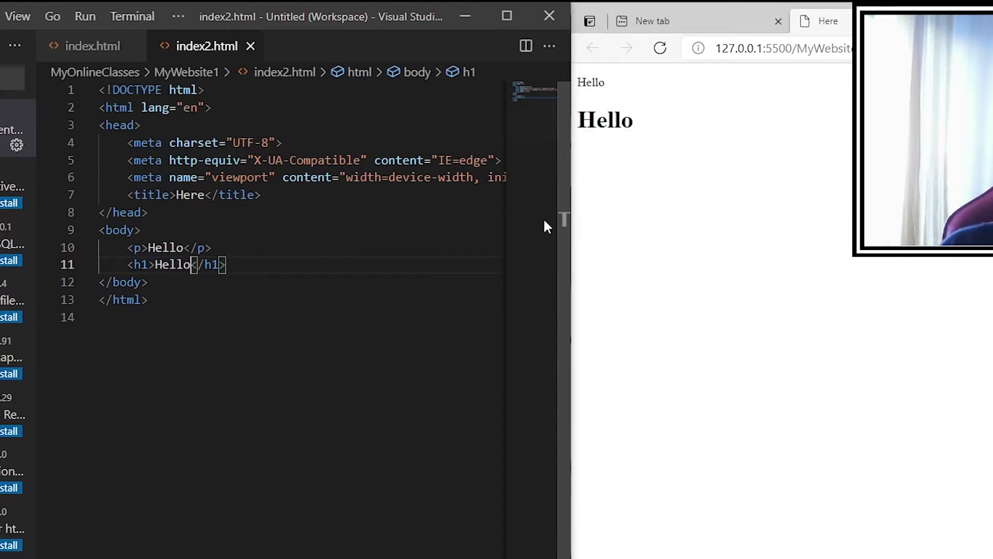
pyautogui.doubleClick(605, 120)
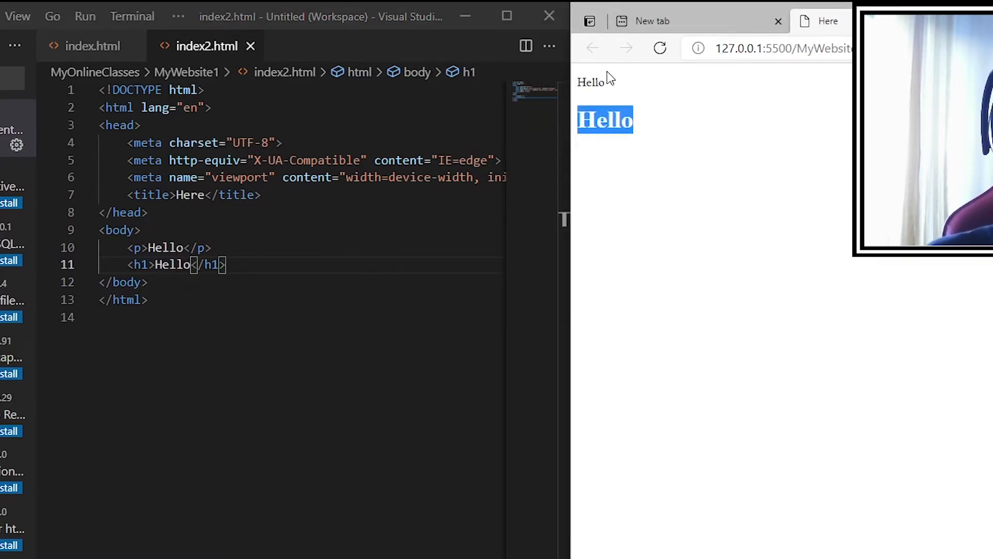